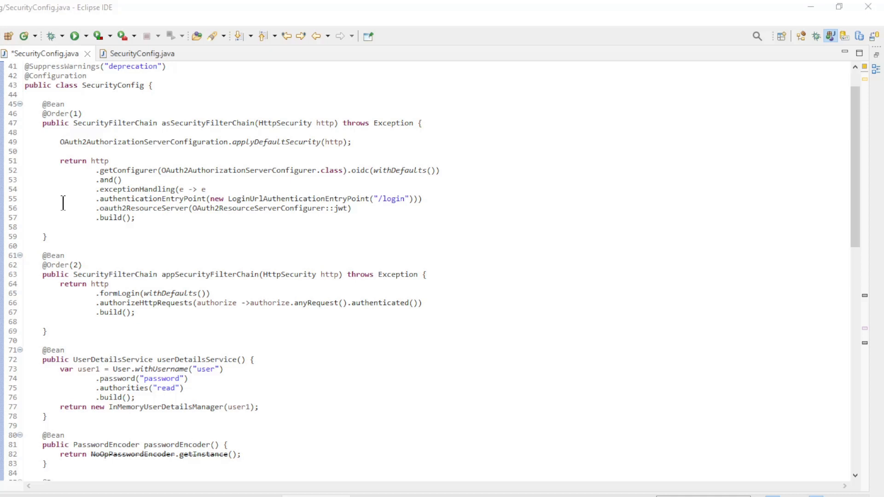
Select the SecurityConfig class name and scroll to the registeredClientRepository clientSettings(clientSettings()) line.
{"action": "left_click", "coordinate": [83, 86]}
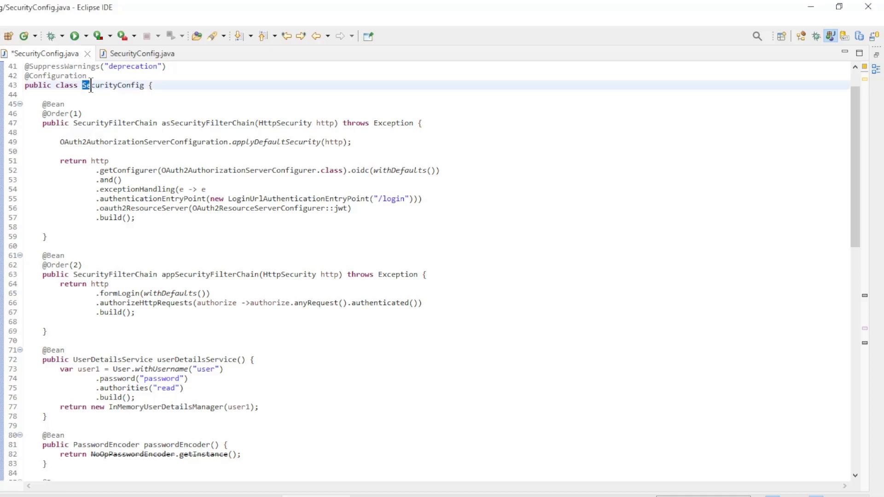
{"action": "double_click", "coordinate": [114, 85]}
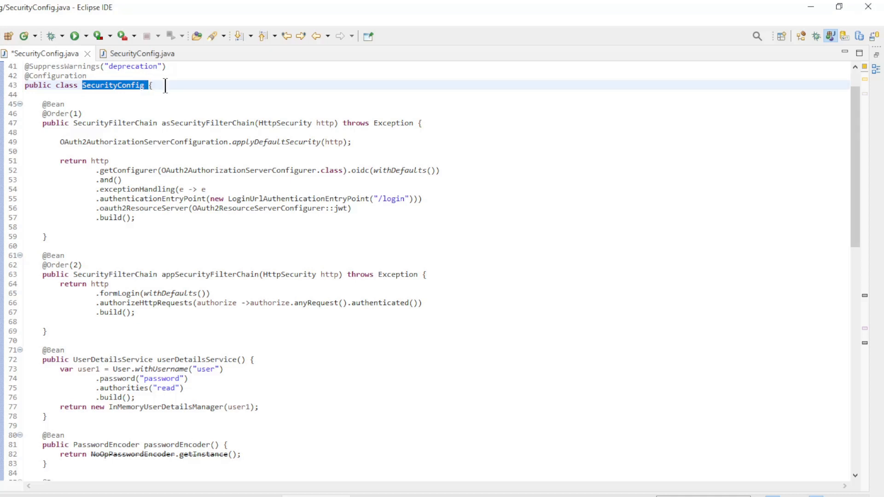
{"action": "scroll", "scroll_direction": "down", "scroll_amount": 3}
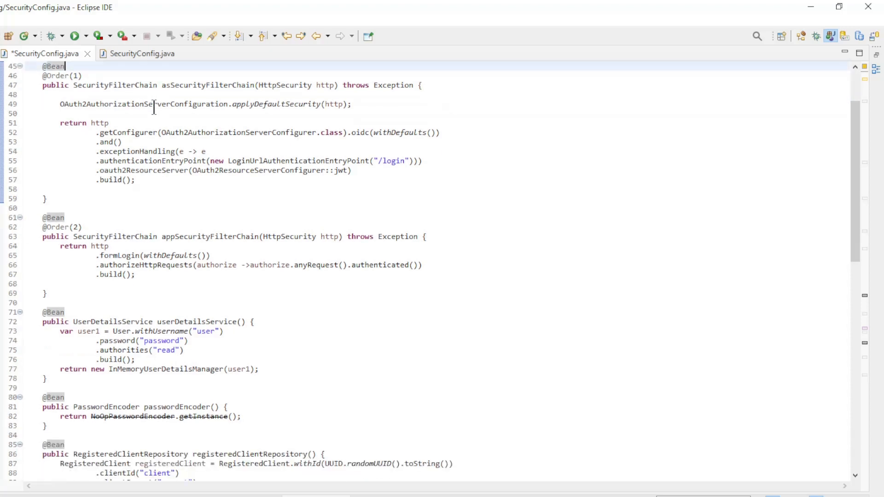
{"action": "scroll", "scroll_direction": "down", "scroll_amount": 3}
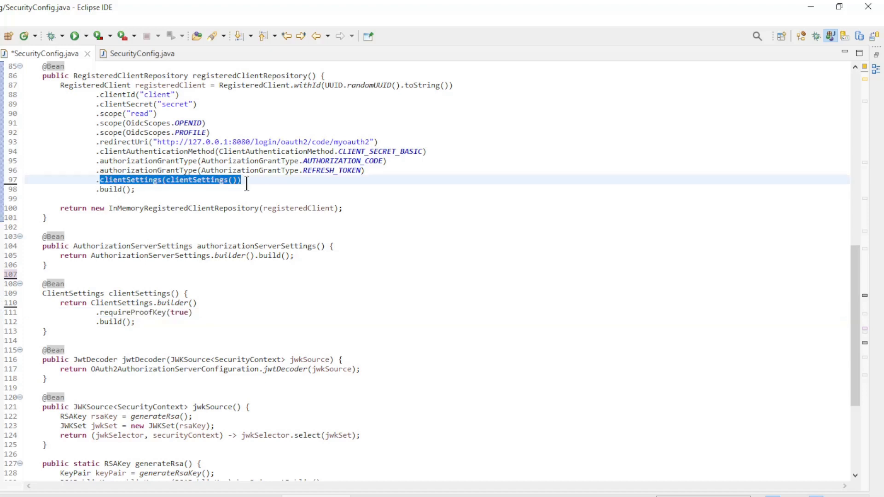
{"action": "mouse_move", "coordinate": [216, 194]}
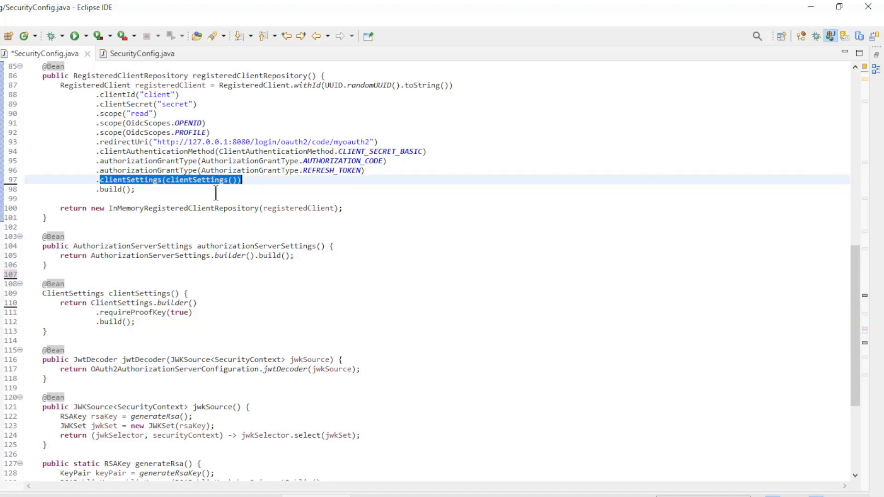
{"action": "left_click", "coordinate": [143, 53]}
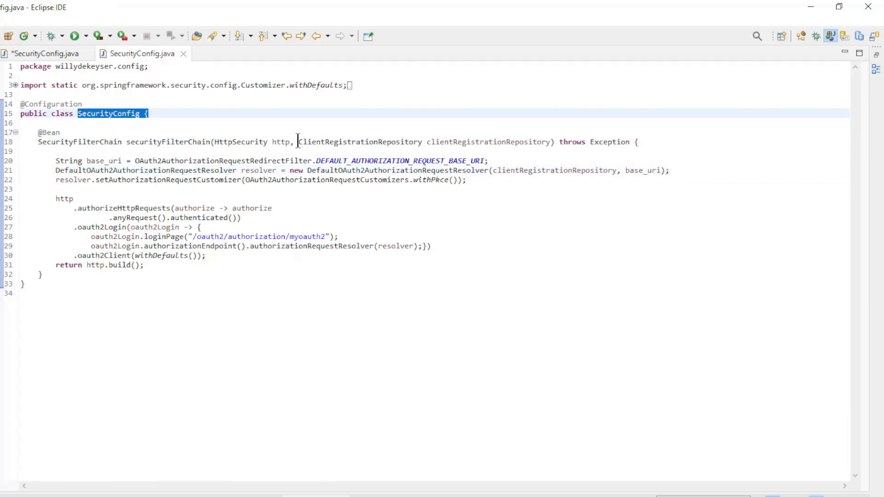
Highlight the ClientRegistrationRepository parameter and the lines building the PKCE authorization request resolver.
{"action": "left_click_drag", "start_coordinate": [298, 141], "coordinate": [546, 141]}
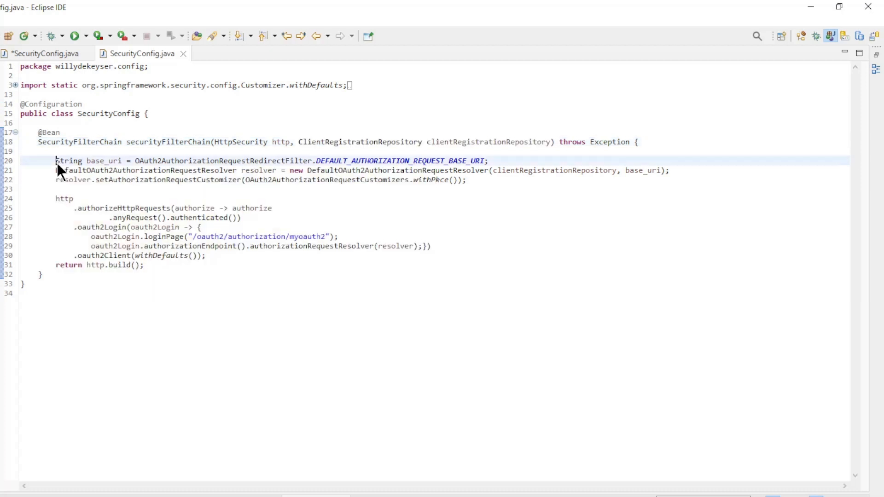
{"action": "left_click_drag", "start_coordinate": [55, 161], "coordinate": [465, 180]}
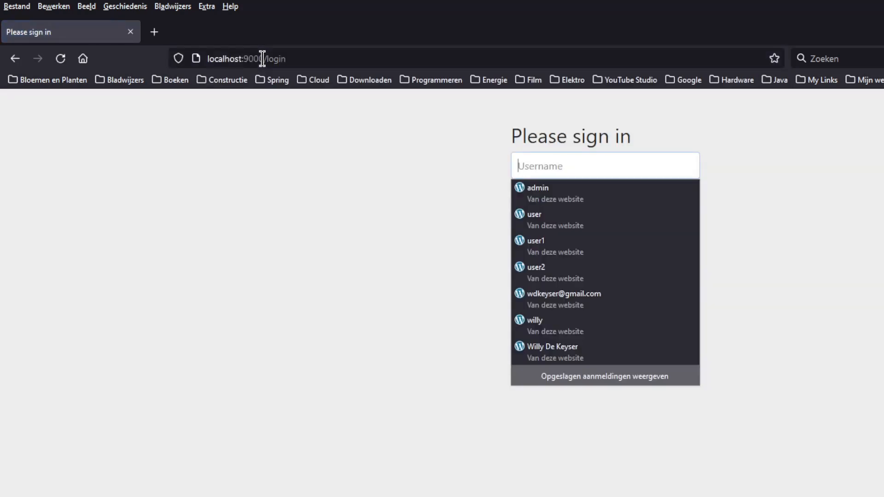
{"action": "mouse_move", "coordinate": [313, 176]}
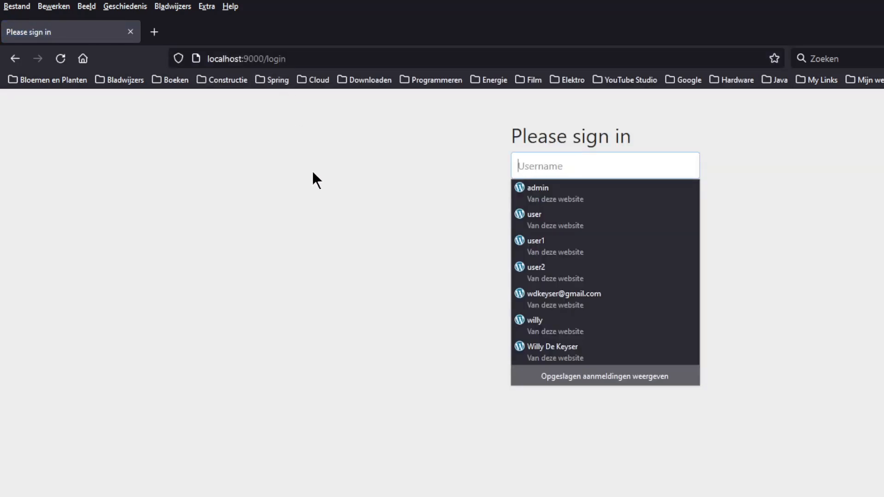
{"action": "mouse_move", "coordinate": [450, 222]}
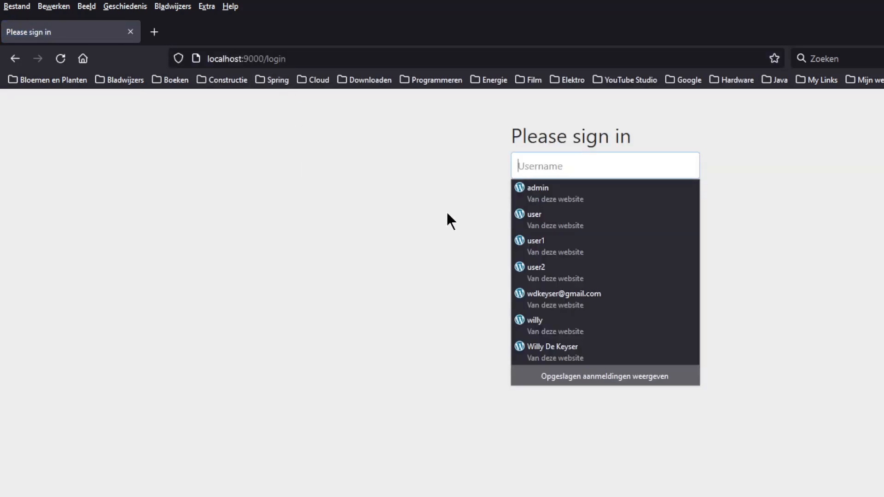
{"action": "mouse_move", "coordinate": [540, 229]}
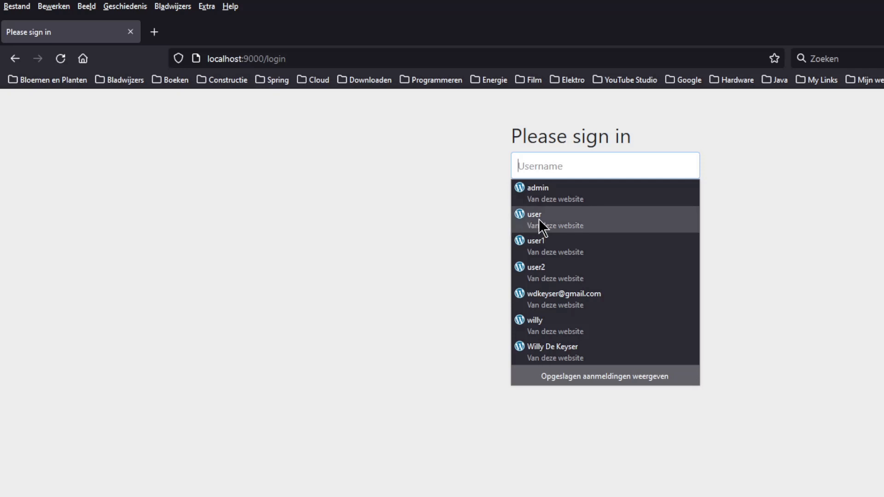
Sign in on localhost:9000 with the saved 'user' login and open Developer Tools.
{"action": "left_click", "coordinate": [535, 219]}
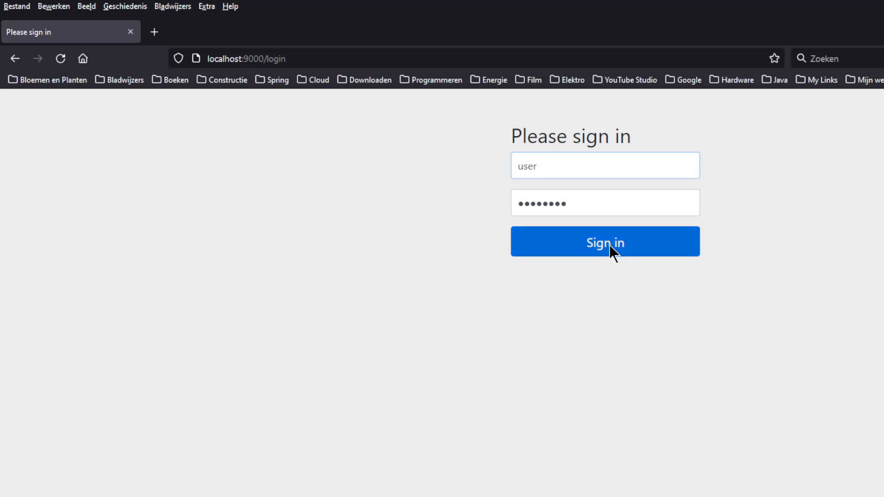
{"action": "left_click", "coordinate": [606, 241]}
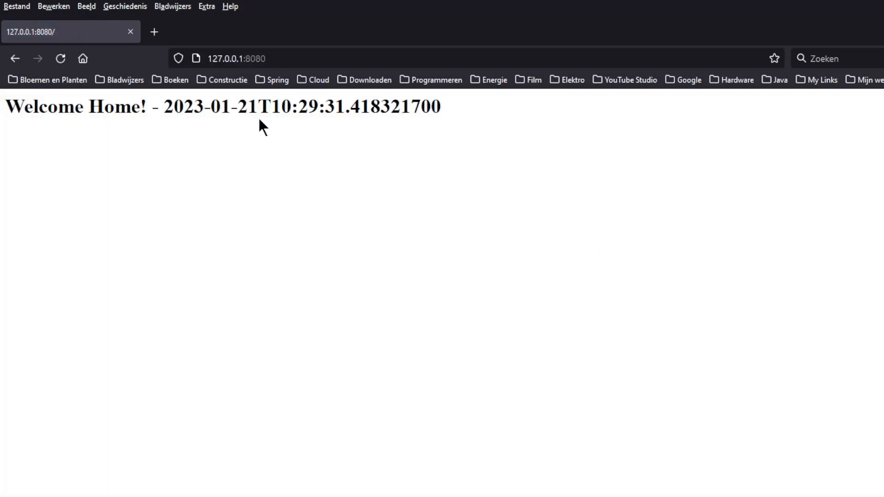
{"action": "mouse_move", "coordinate": [243, 149]}
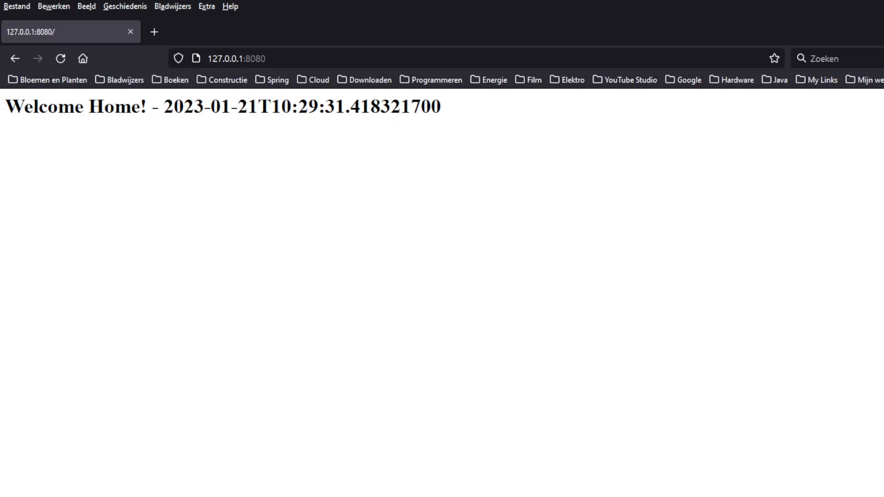
{"action": "key", "text": "F12"}
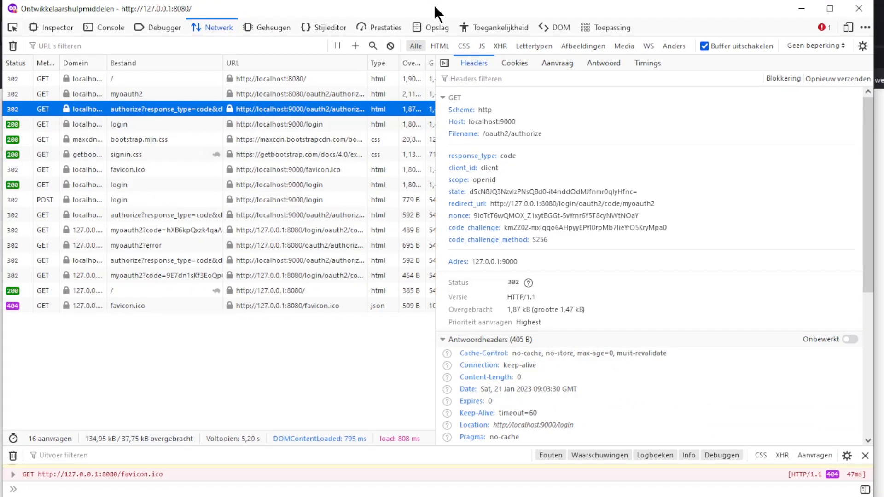
{"action": "mouse_move", "coordinate": [361, 121]}
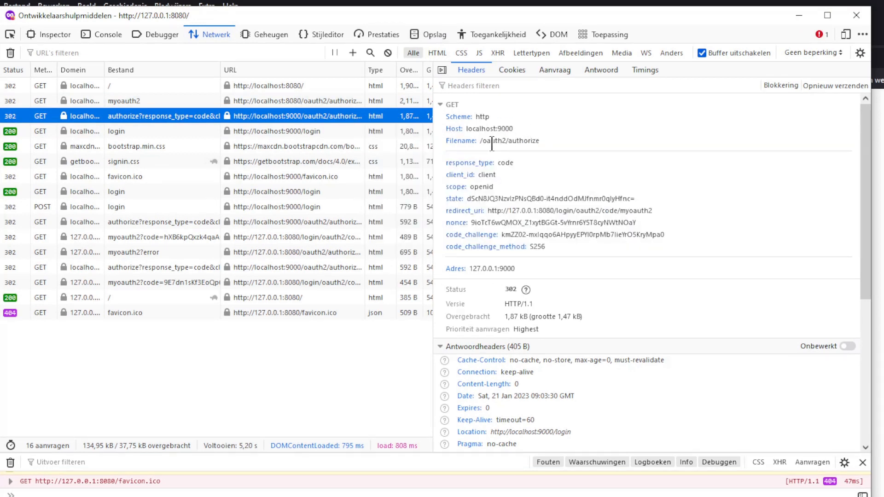
Highlight the oauth2/authorize code_challenge and code_challenge_method values, then inspect the second authorize request.
{"action": "double_click", "coordinate": [508, 140]}
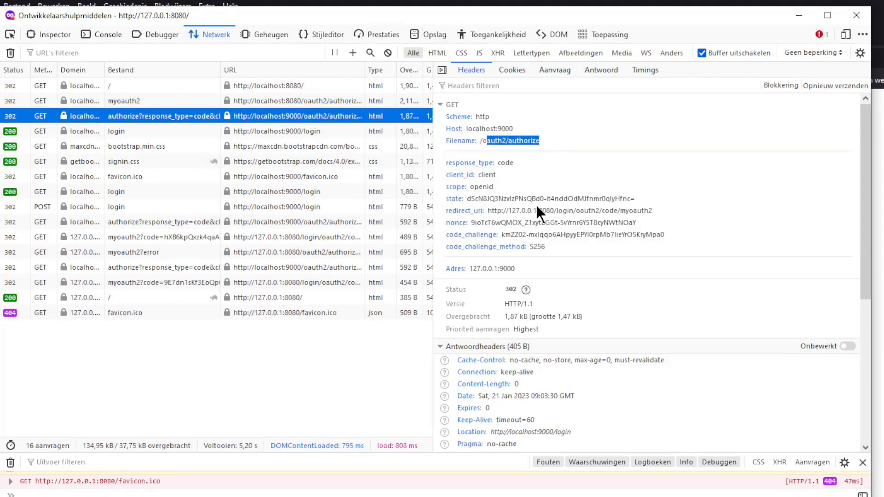
{"action": "mouse_move", "coordinate": [453, 242]}
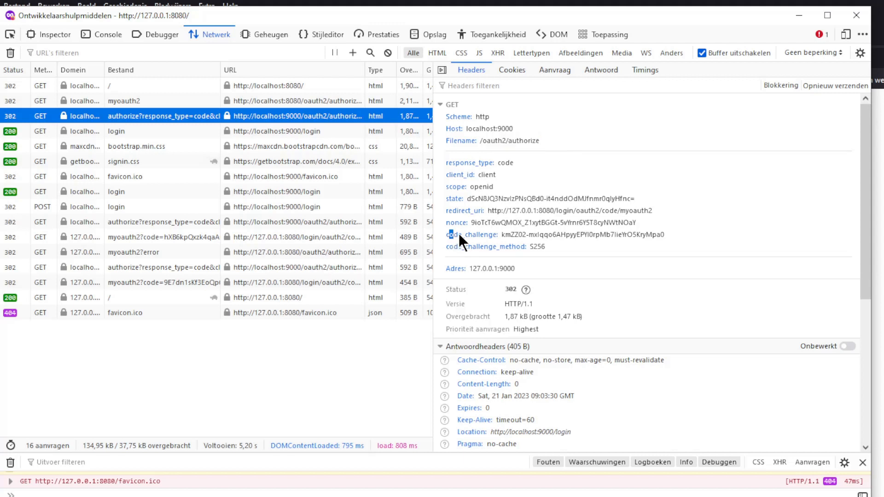
{"action": "left_click_drag", "start_coordinate": [447, 234], "coordinate": [544, 247]}
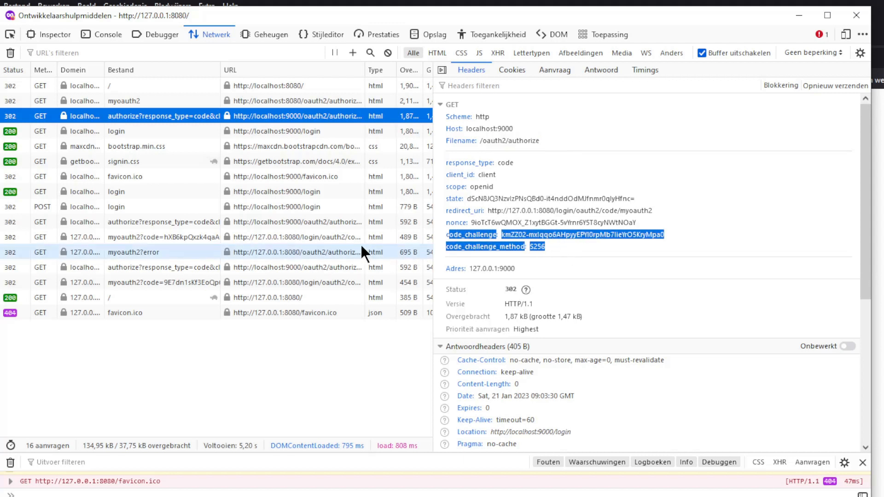
{"action": "mouse_move", "coordinate": [334, 230]}
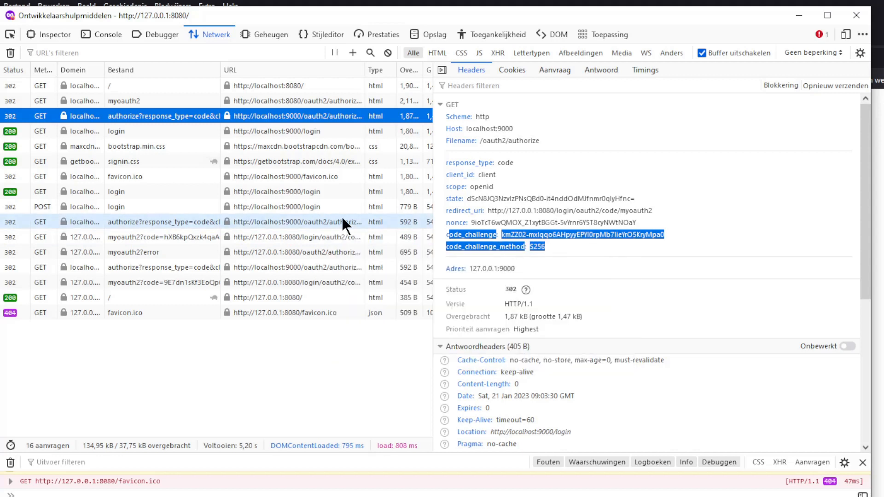
{"action": "left_click", "coordinate": [161, 222]}
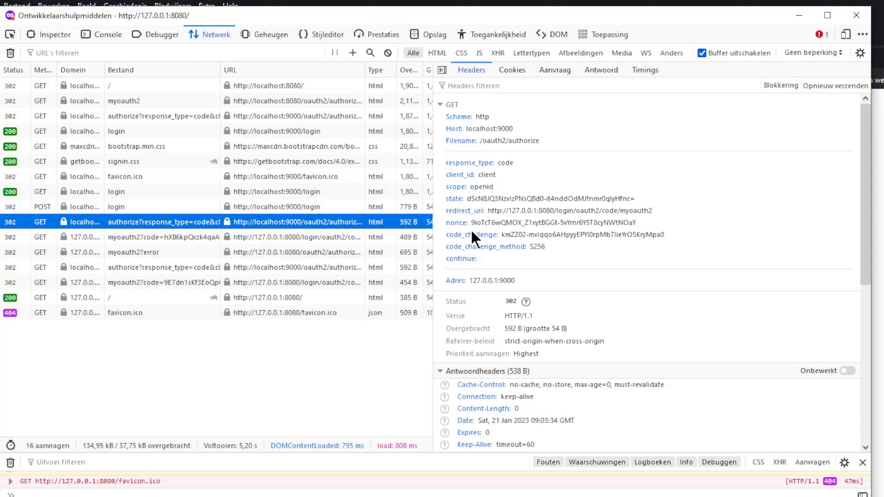